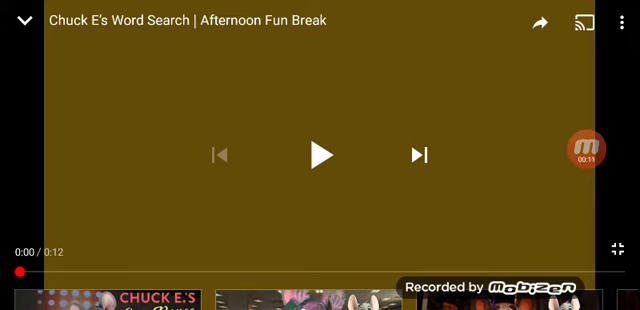
Start playback of the Chuck E's Word Search video on its Afternoon Fun Break title card
left_click(320, 154)
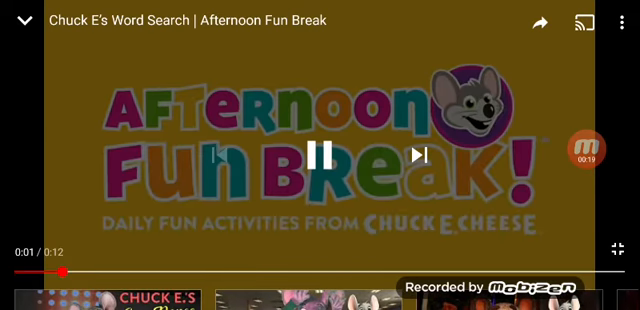